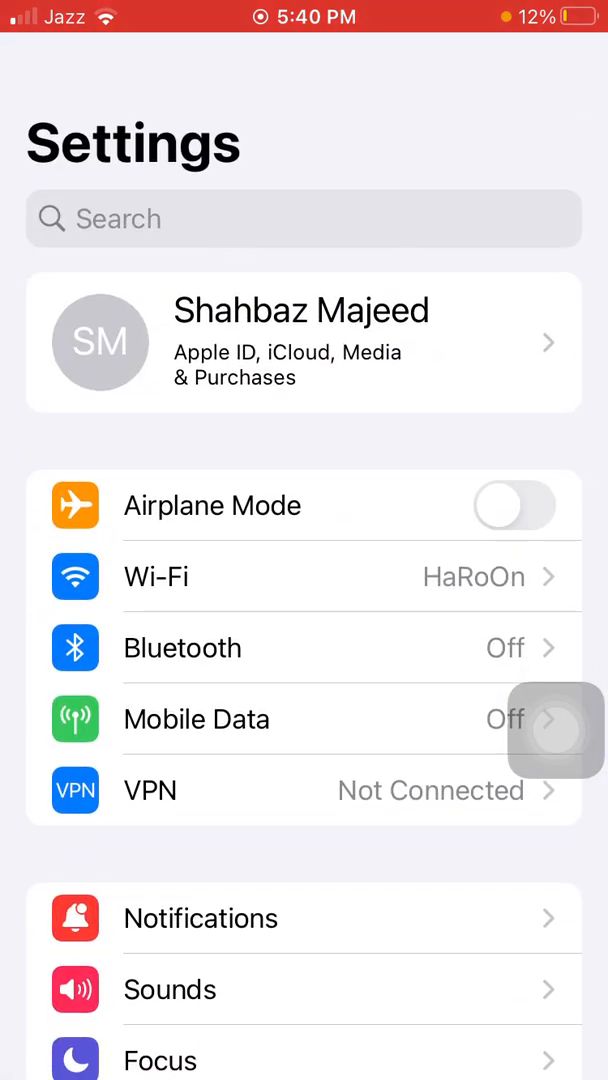
Sign out of the Apple ID and turn off Find My iPhone at the password prompt
click(304, 344)
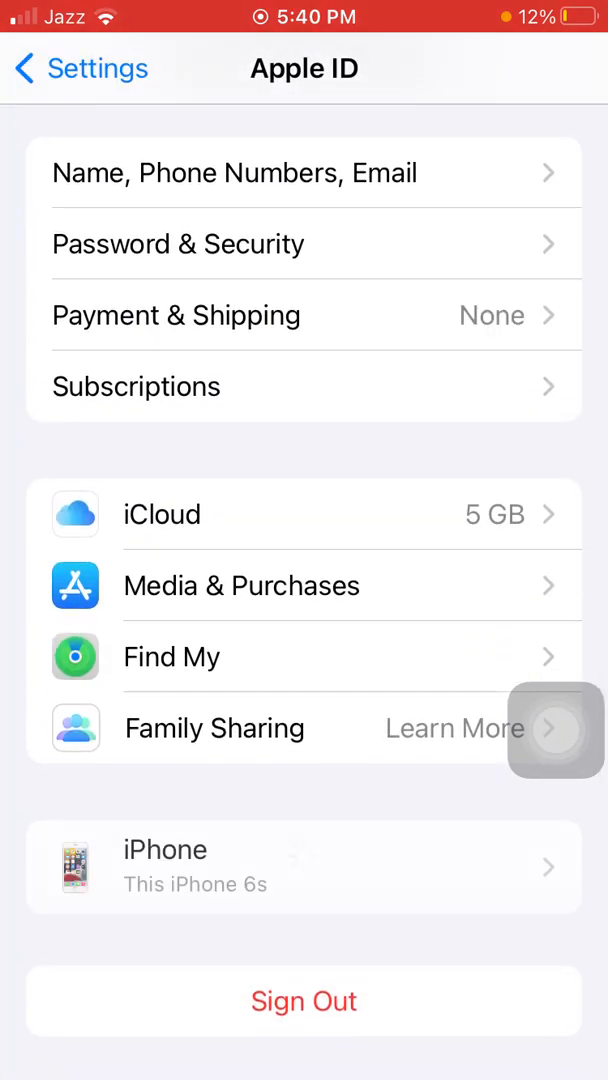
click(172, 656)
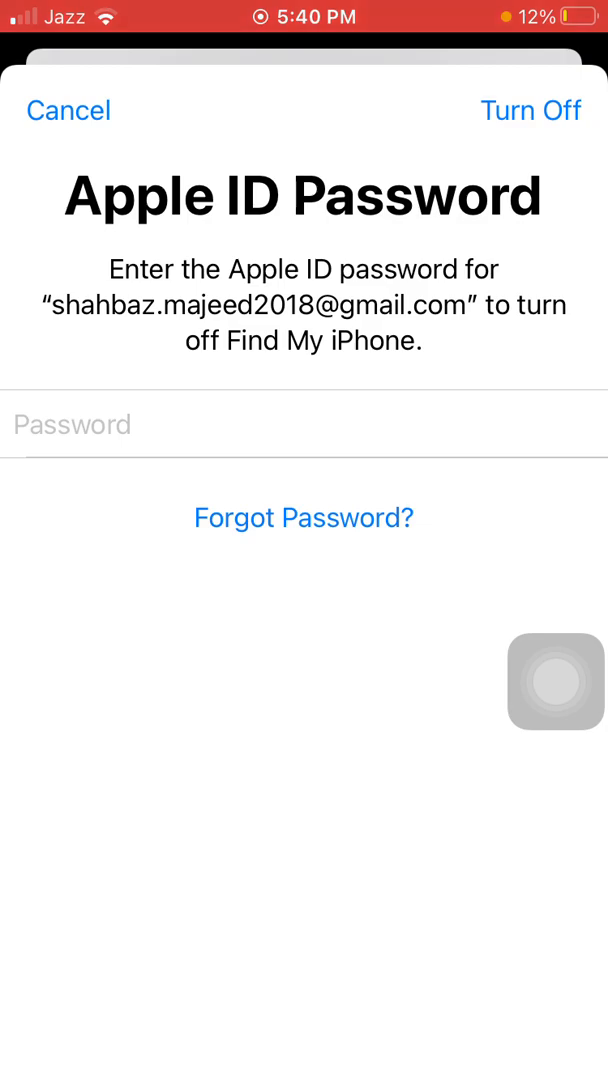
click(68, 110)
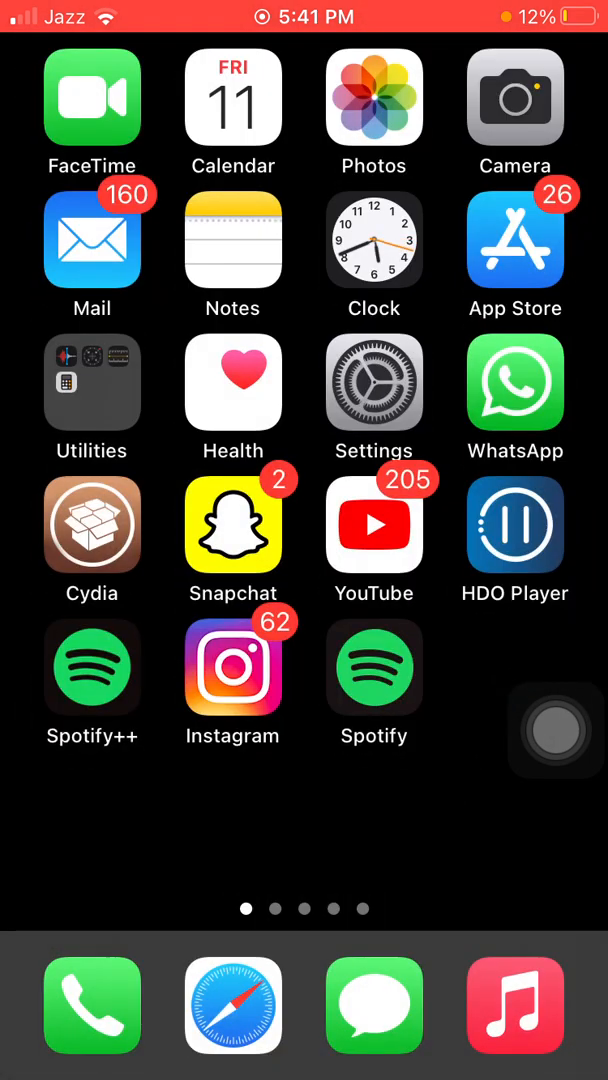
From Settings, reach the Apple ID's Password & Security page and begin a password change
click(374, 382)
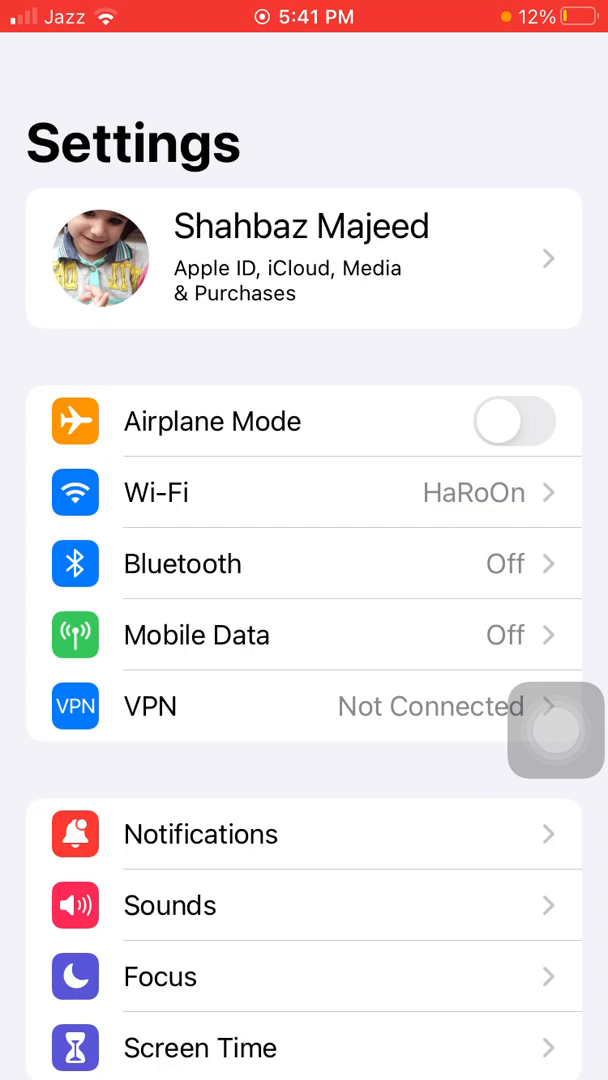
click(300, 258)
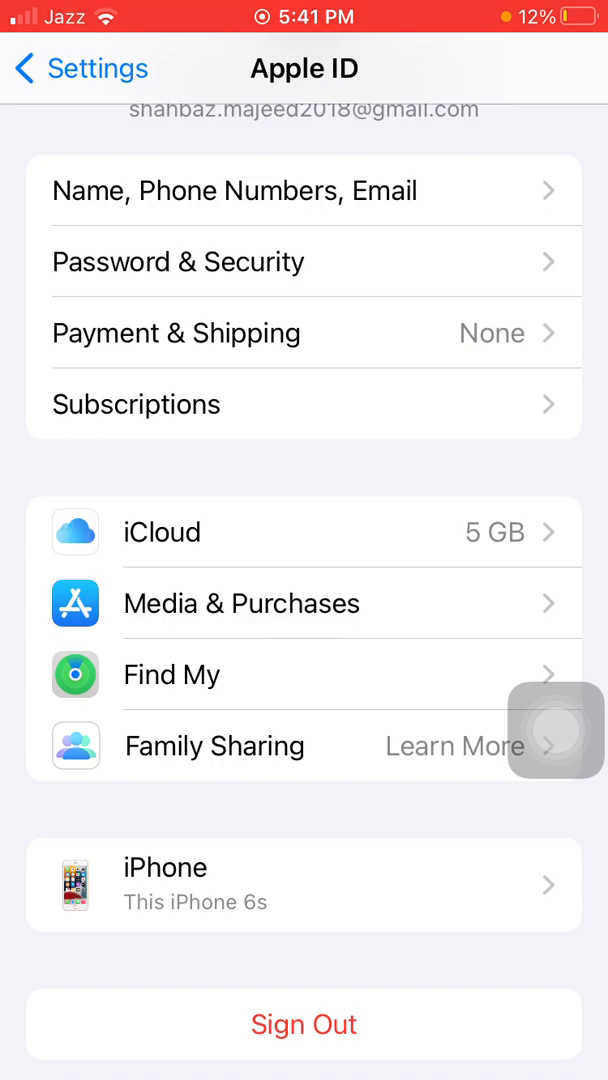
click(300, 260)
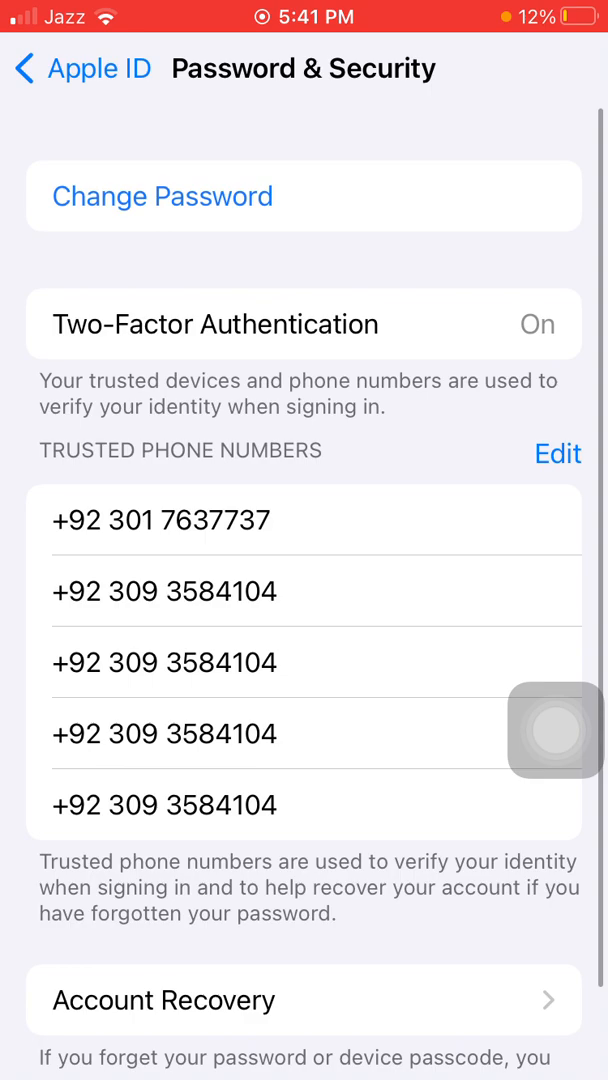
click(162, 196)
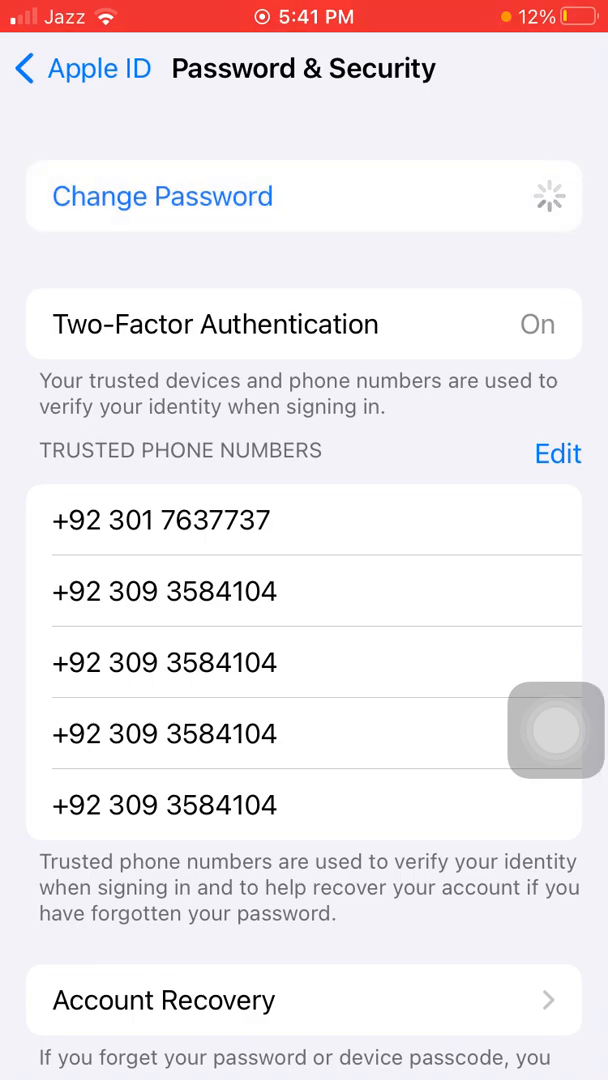
Proceed with the Apple ID password change prompt
click(162, 196)
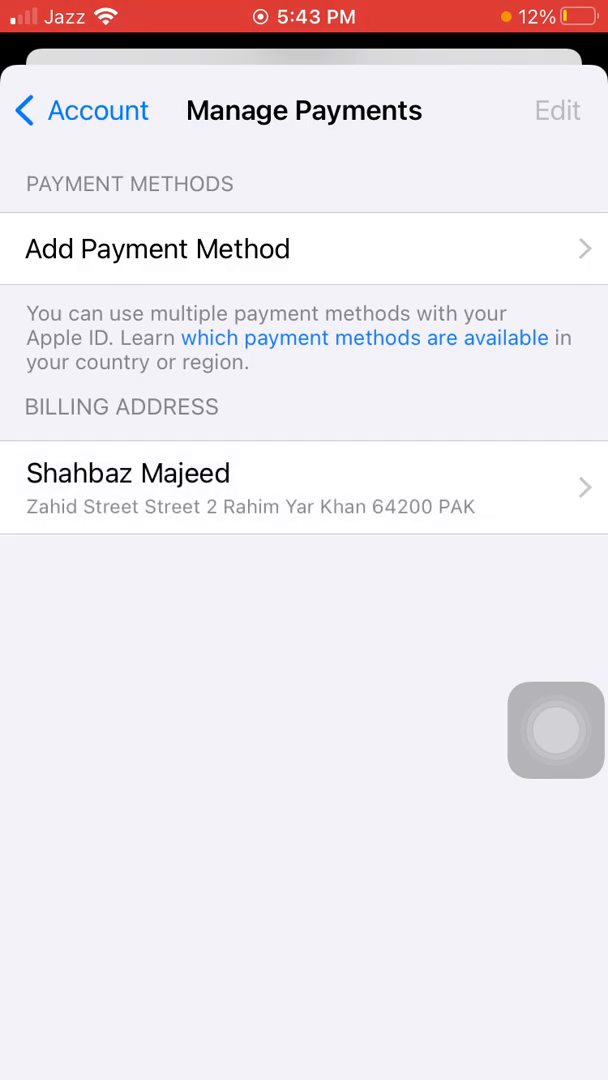
Bring up the Add Payment card form with empty number, expiry and CVV fields
click(156, 248)
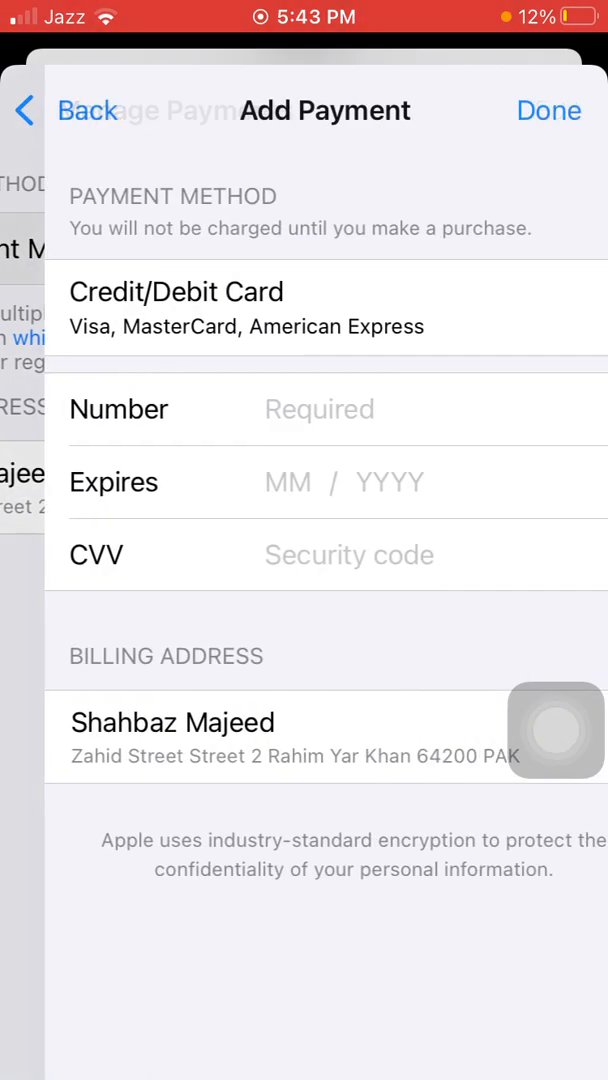